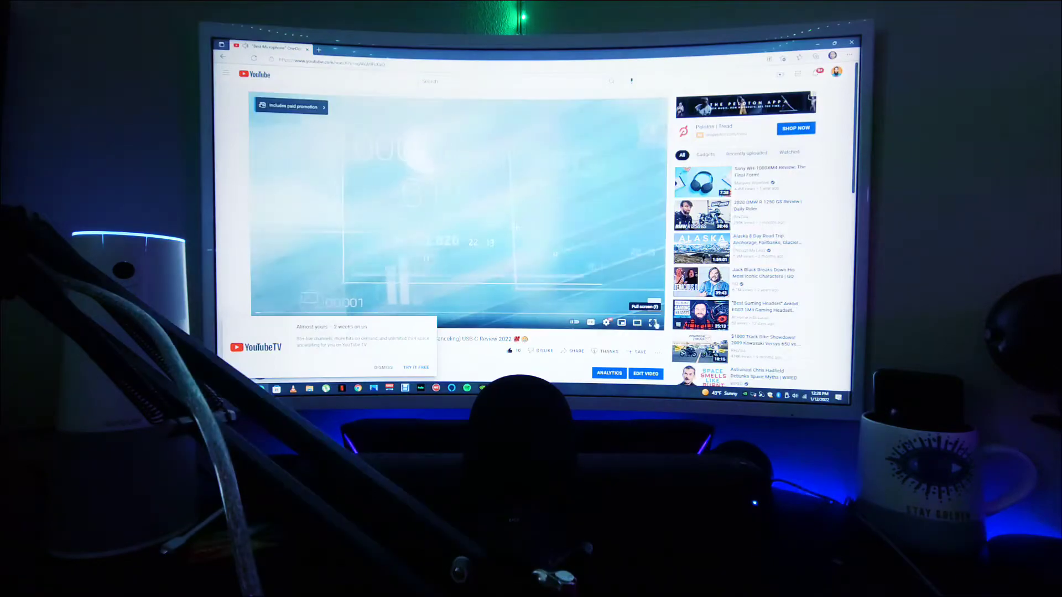
Switch the OneOdio Wireless Lapel Microphone review video to full screen
{"action": "left_click", "coordinate": [652, 323]}
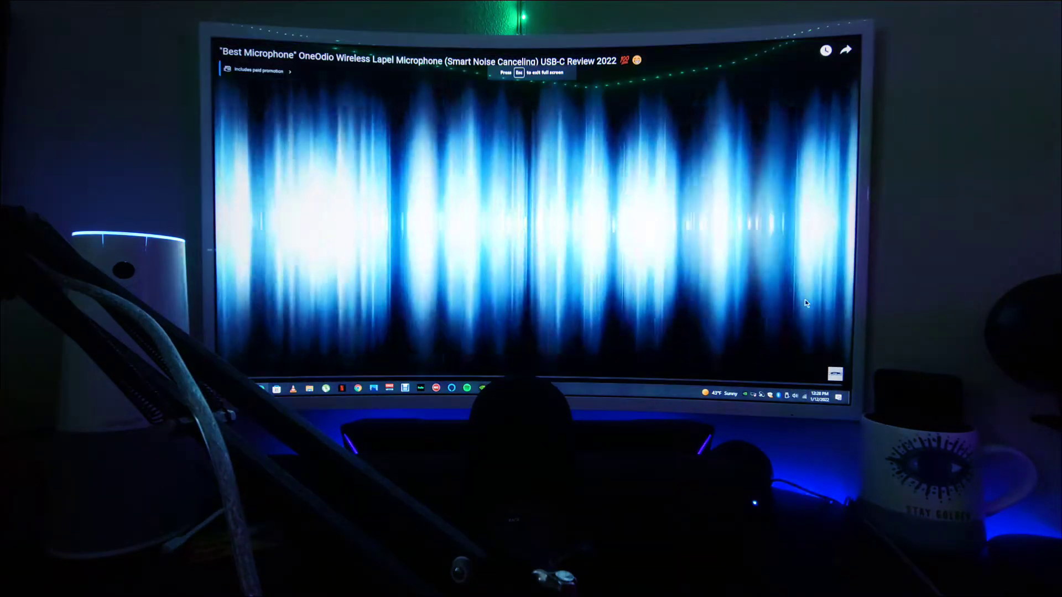